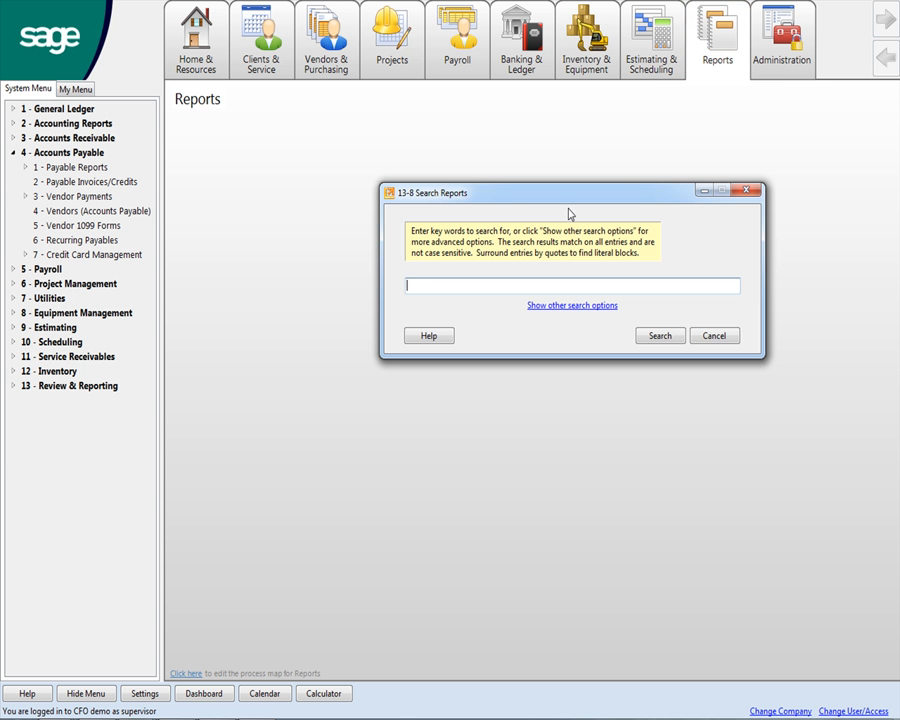
Step: Search the report library for the keyword 're' to list matching reports
text(re)
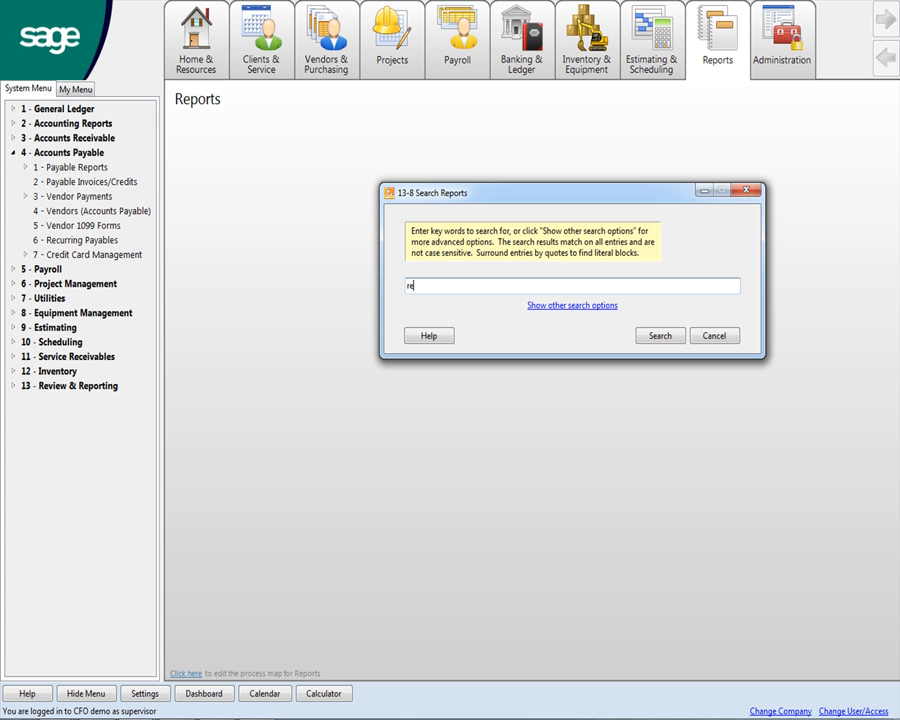
click(659, 335)
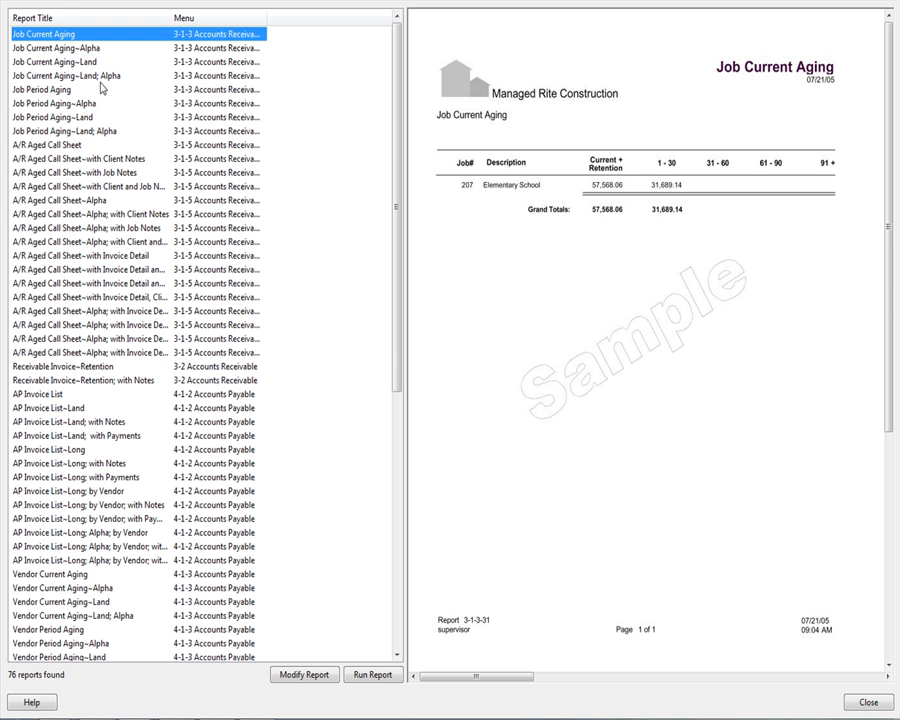
Step: Select the Job Current Aging~Land; Alpha report to preview retention by job
click(66, 75)
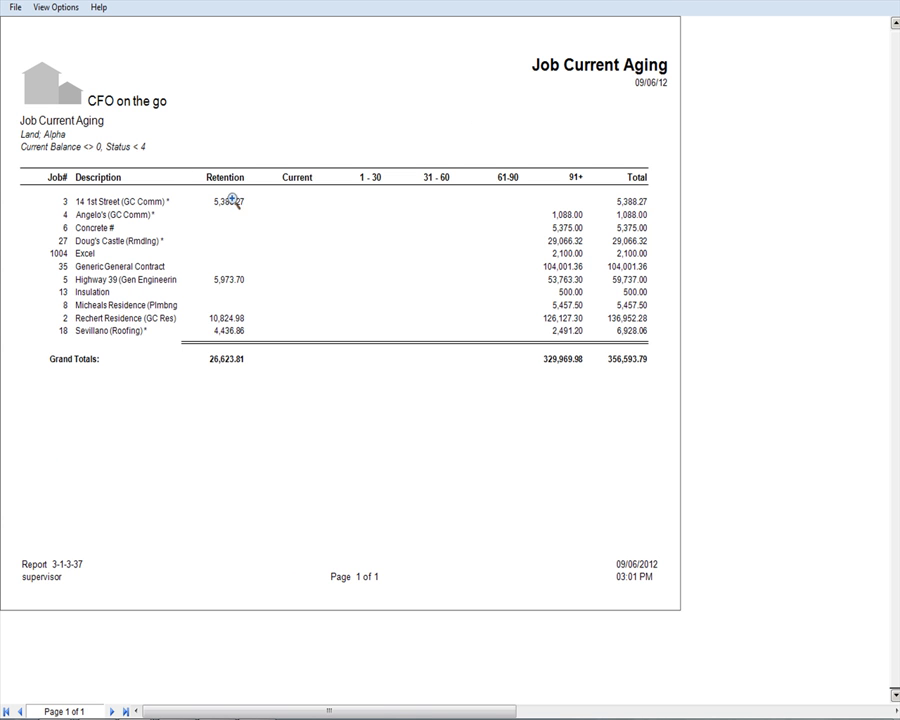
mouse_move(565, 192)
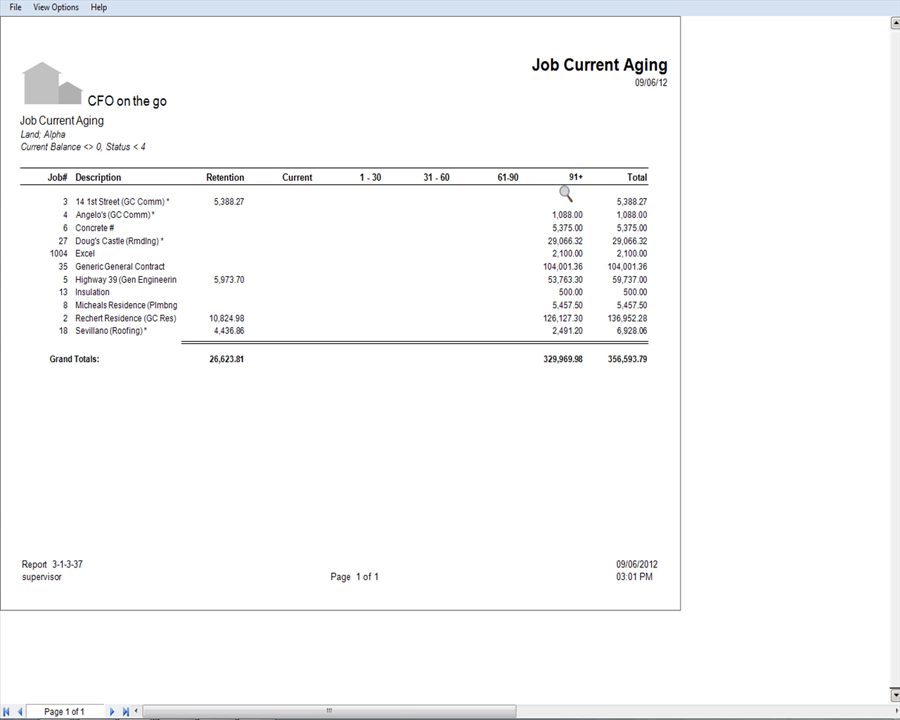
mouse_move(240, 237)
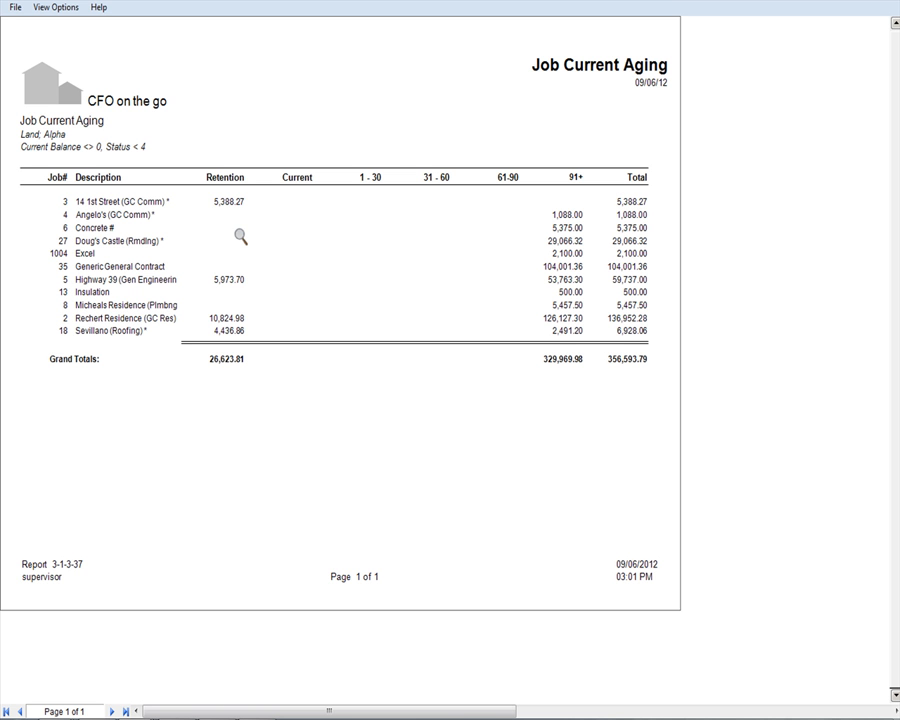
mouse_move(213, 224)
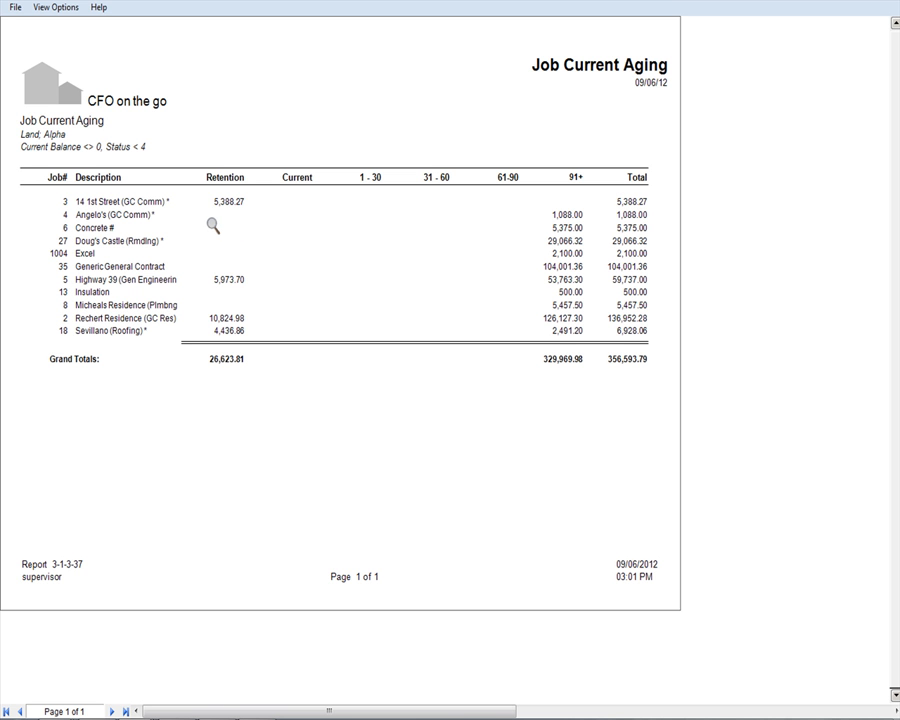
mouse_move(225, 311)
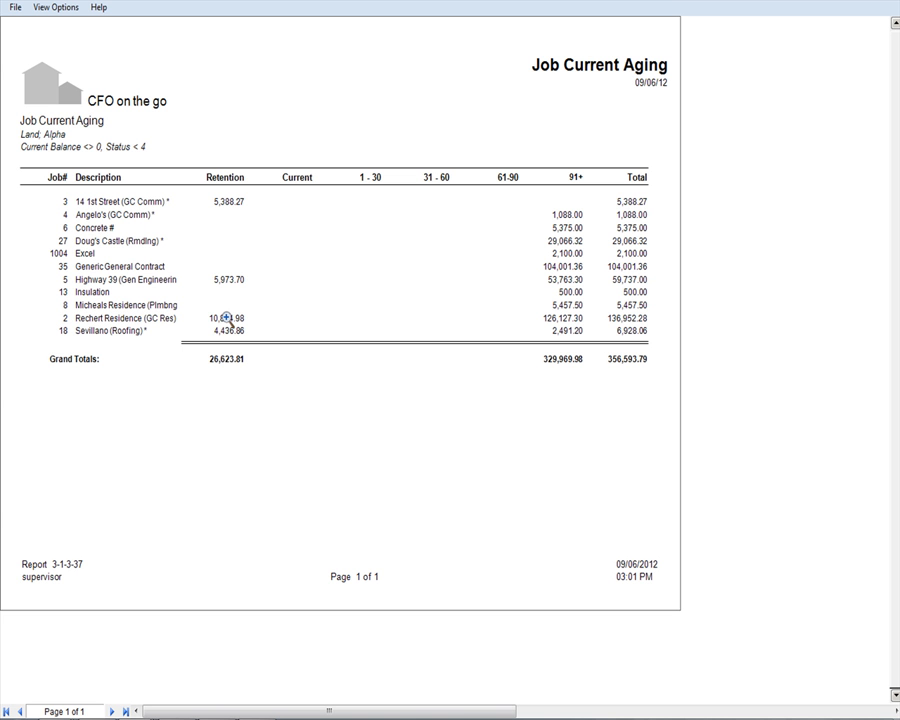
double_click(226, 318)
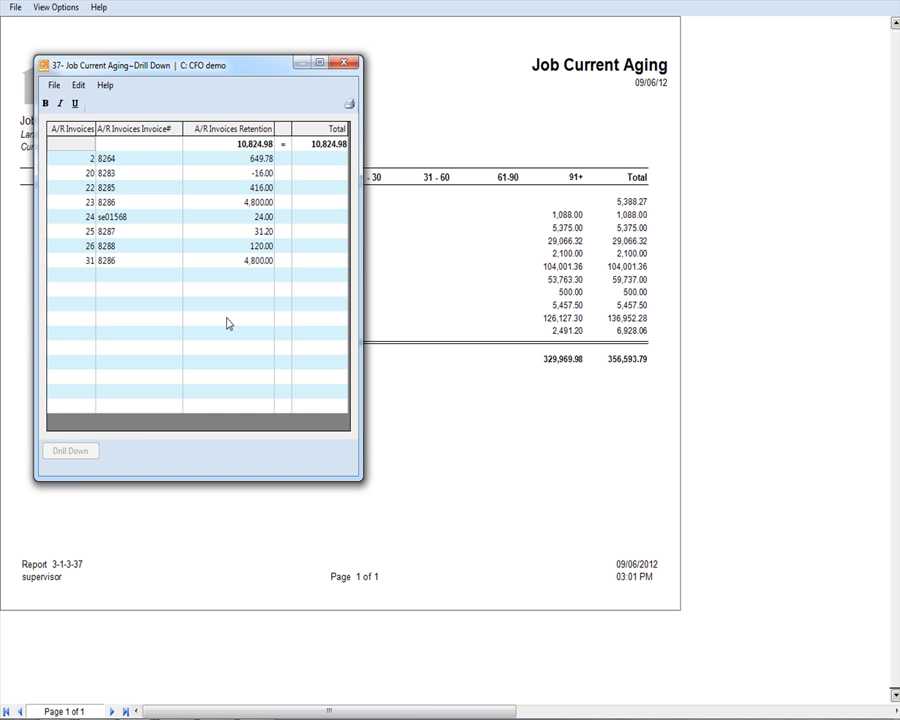
mouse_move(175, 170)
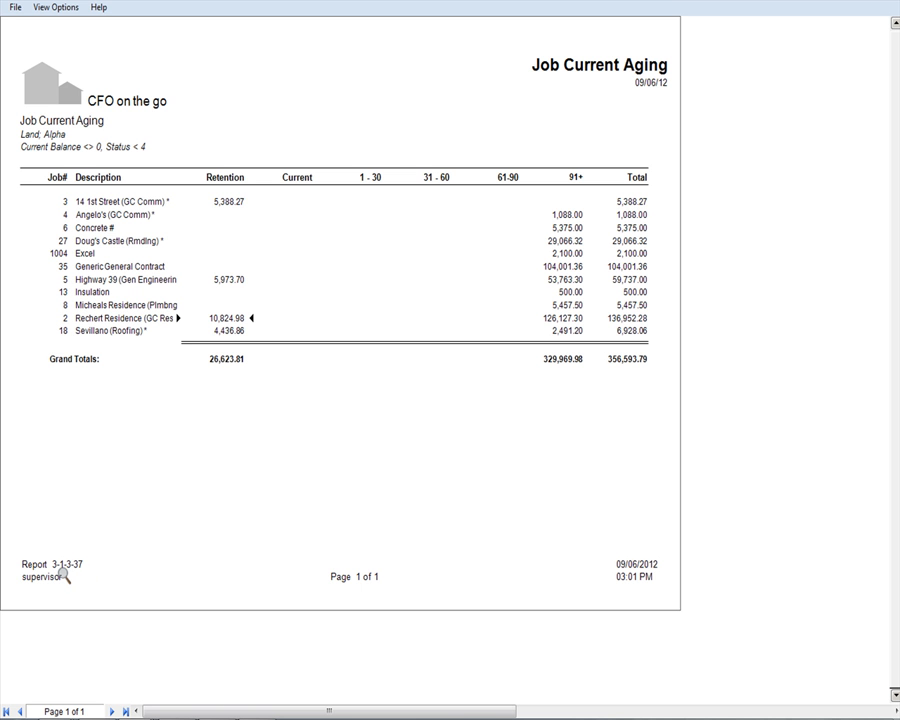
mouse_move(90, 578)
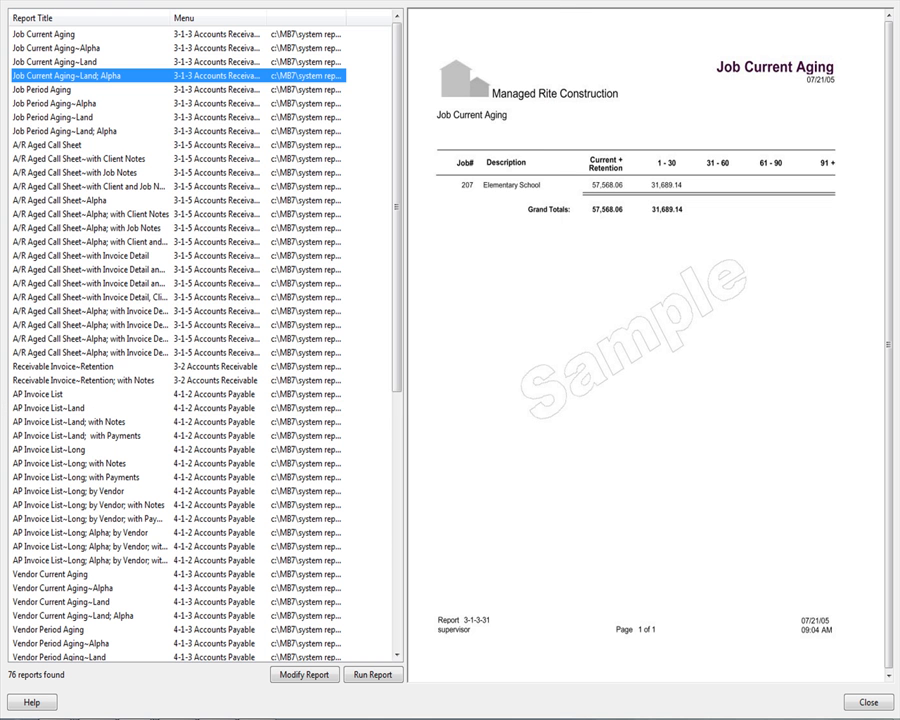
mouse_move(514, 399)
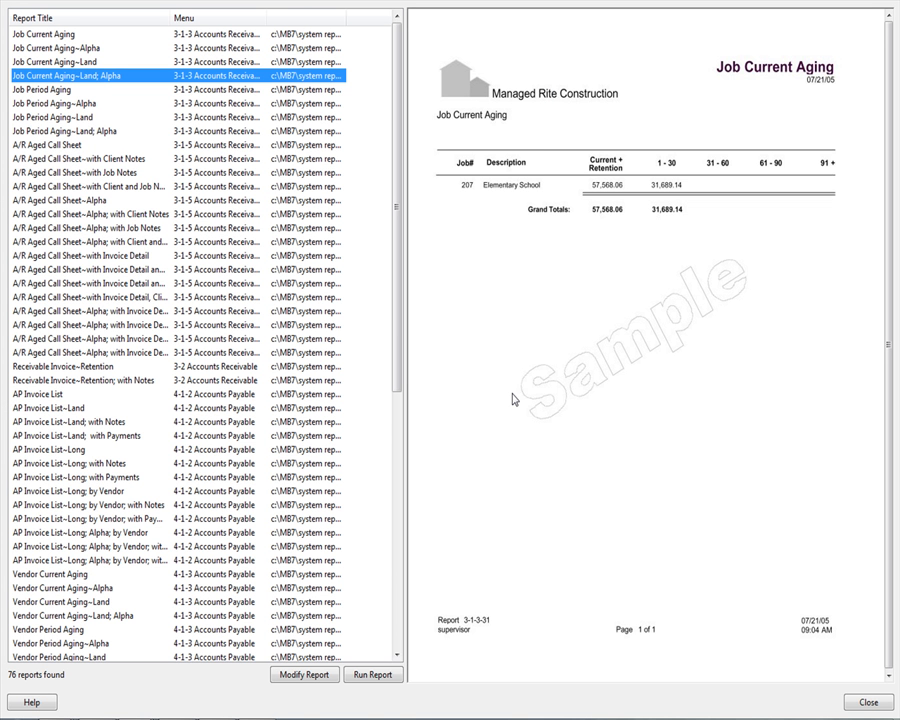
mouse_move(493, 414)
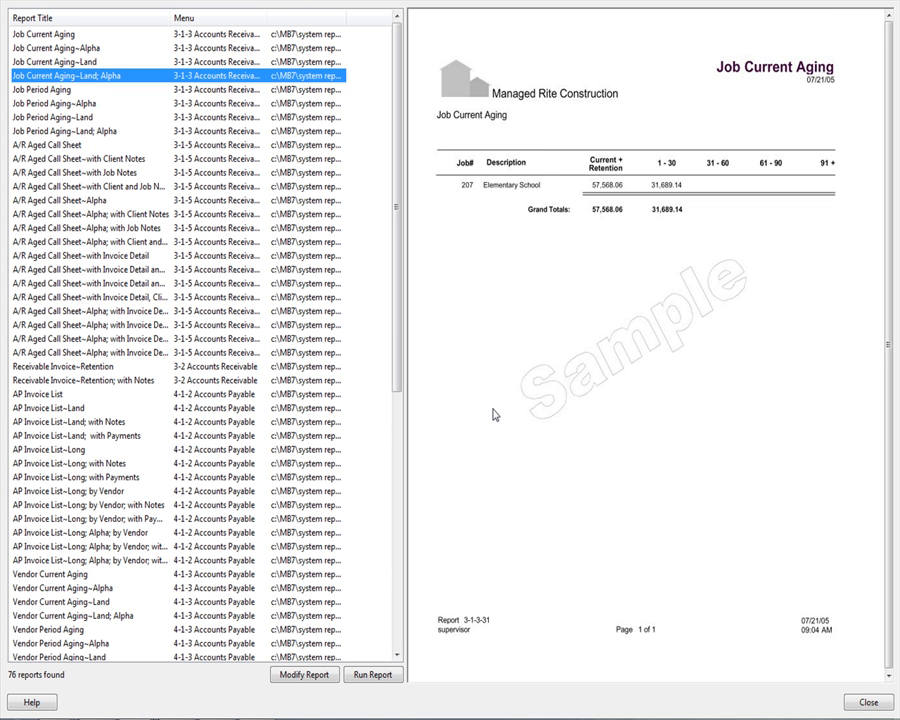